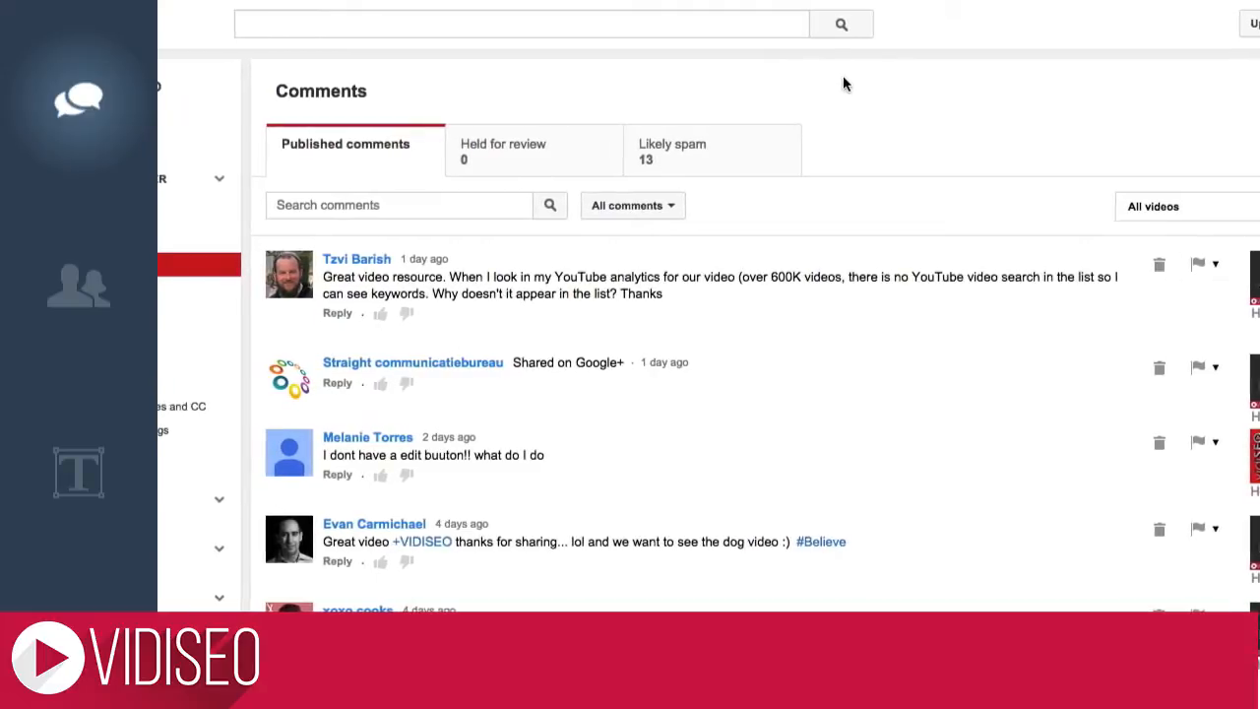
Step: Start a reply to the newest published comment and reveal its more-actions menu
{"action": "left_click", "coordinate": [339, 313]}
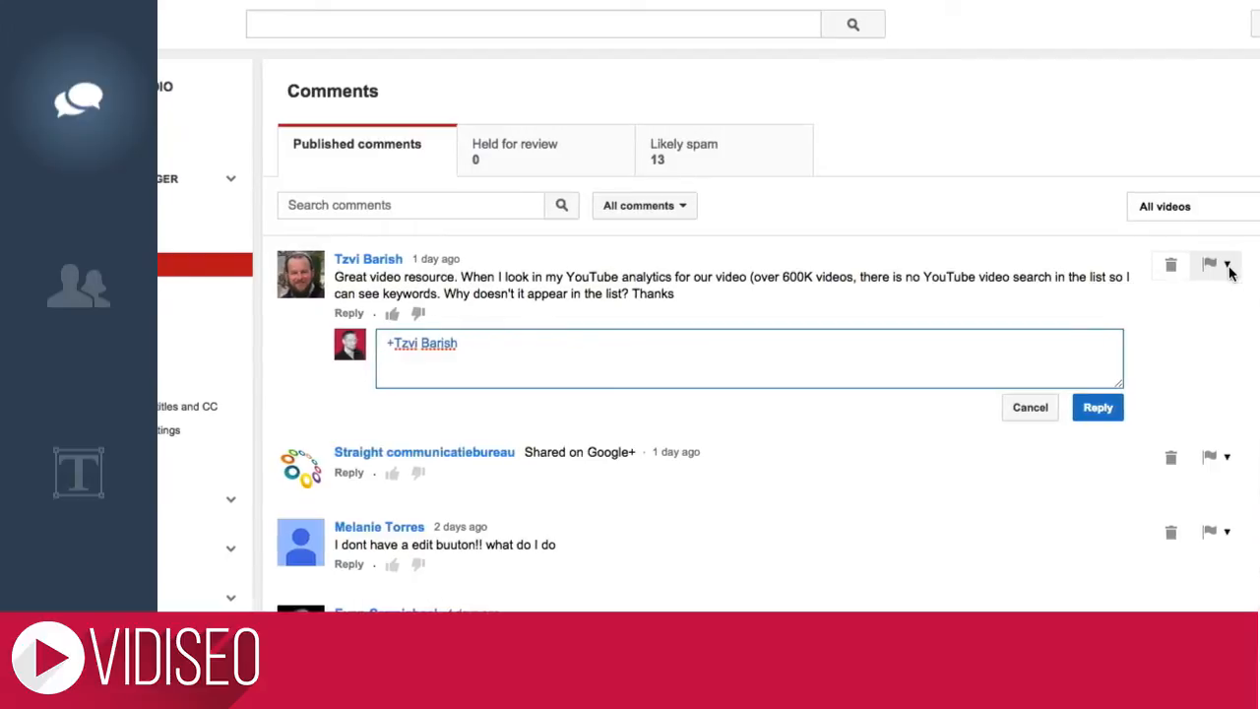
{"action": "left_click", "coordinate": [1163, 207]}
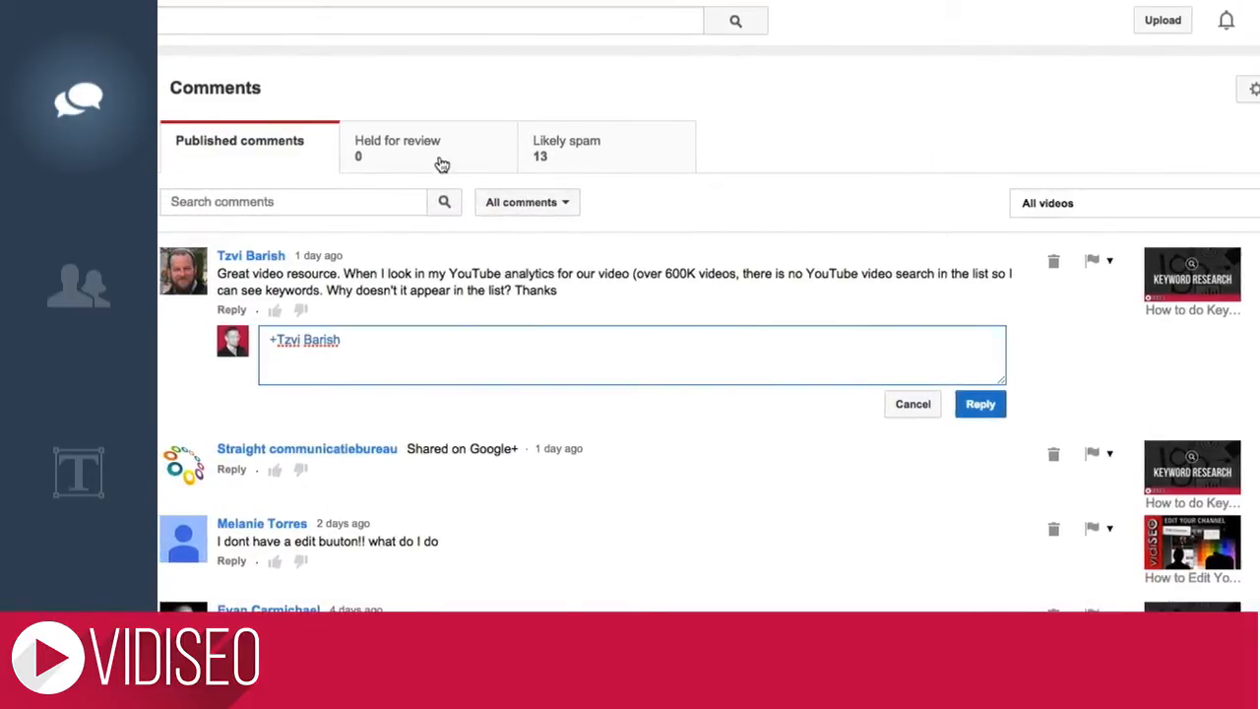
Step: Review the Likely spam queue for 'subscribe' comments, then view the empty Held for review queue
{"action": "left_click", "coordinate": [567, 147]}
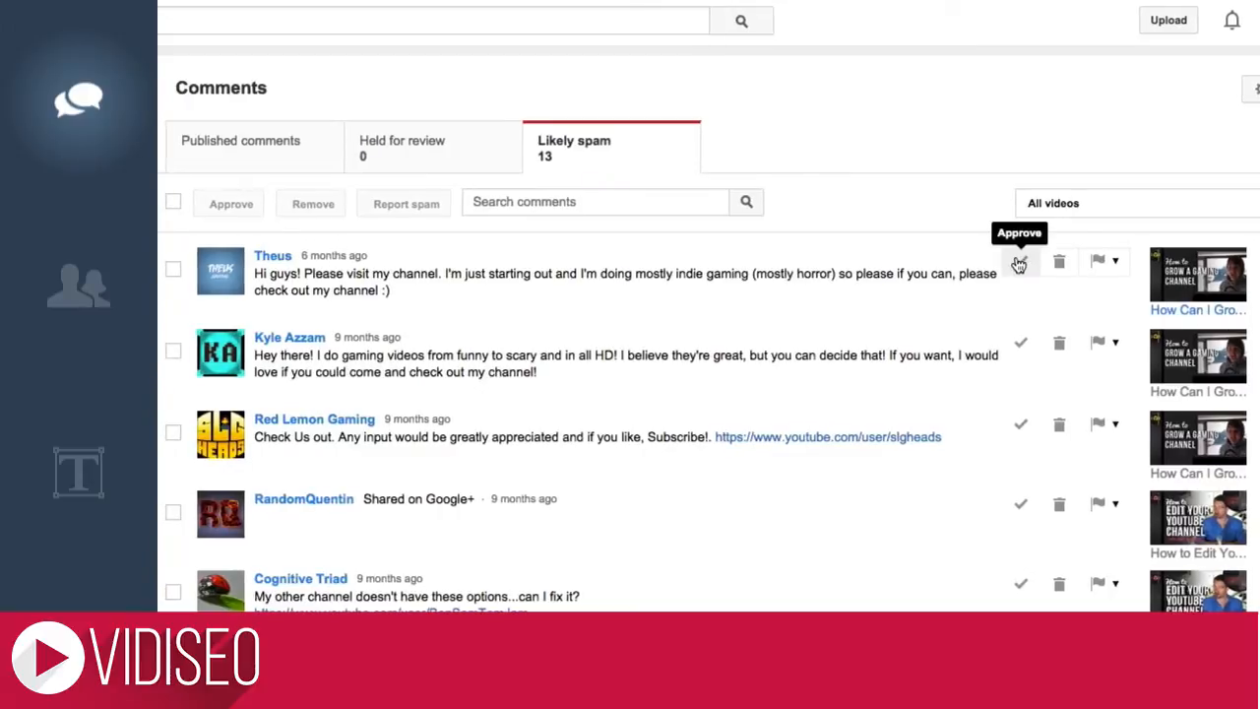
{"action": "left_click", "coordinate": [1116, 260]}
{"action": "type", "text": "subscribe"}
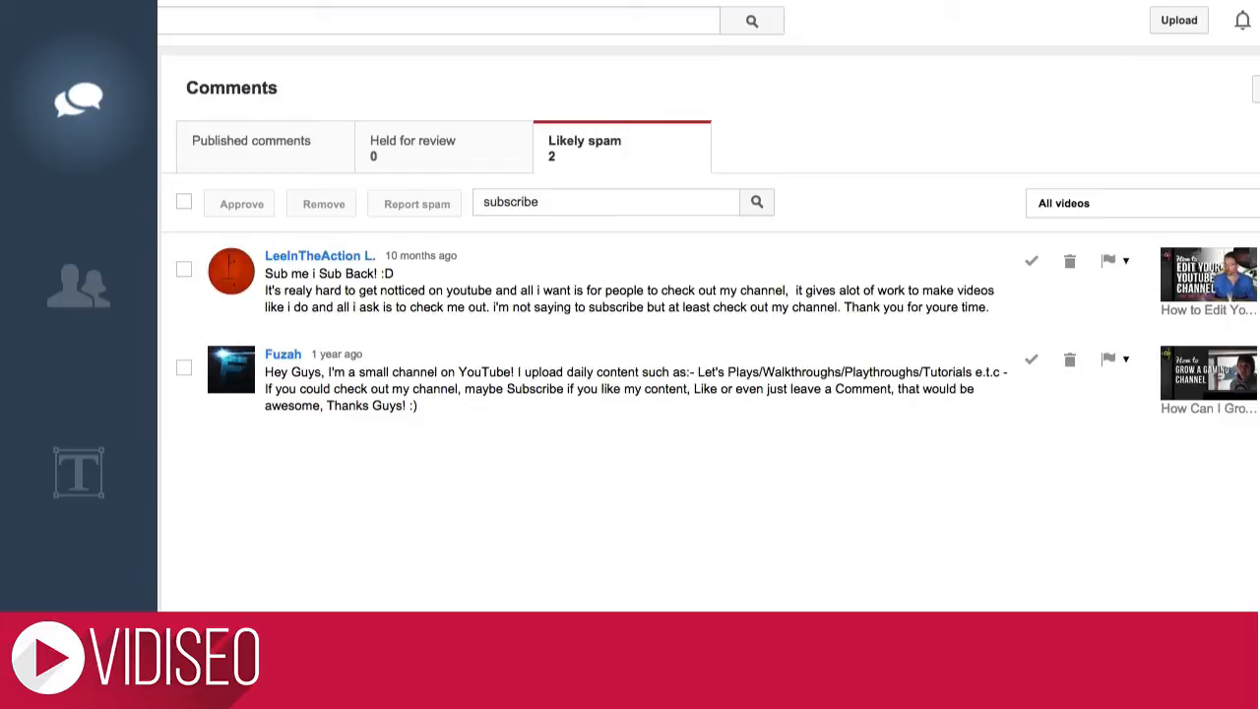
{"action": "mouse_move", "coordinate": [433, 158]}
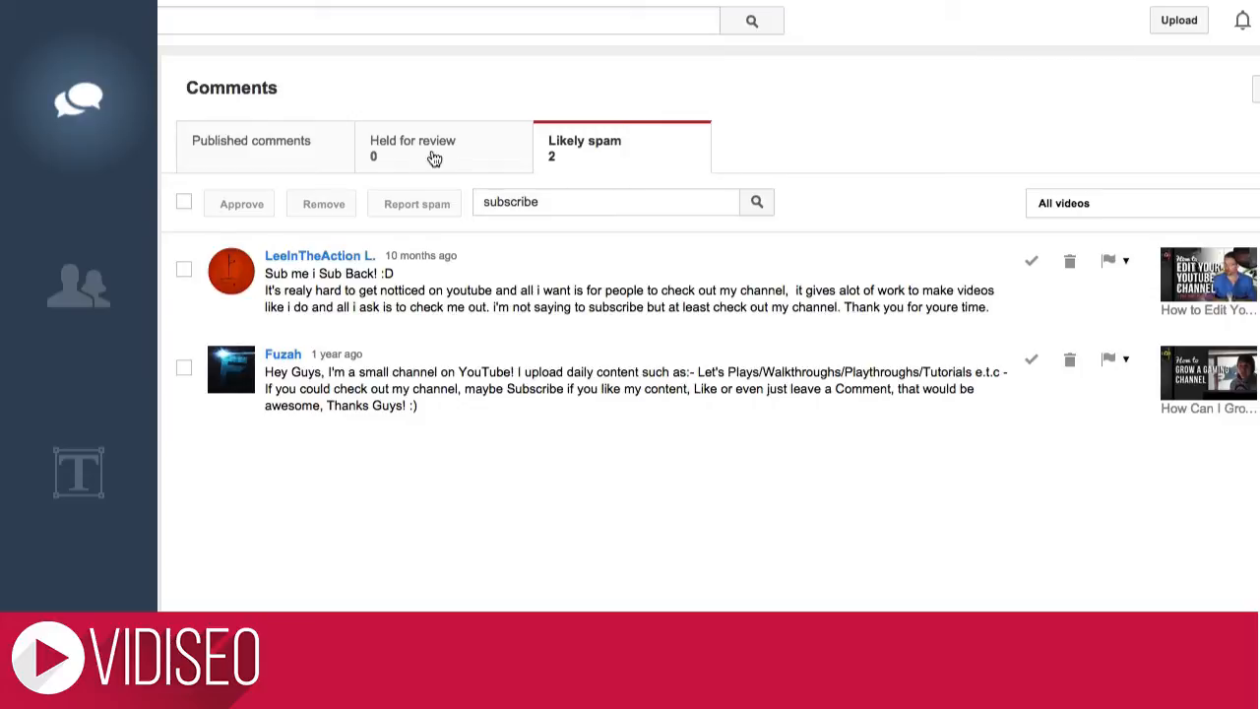
{"action": "left_click", "coordinate": [415, 147]}
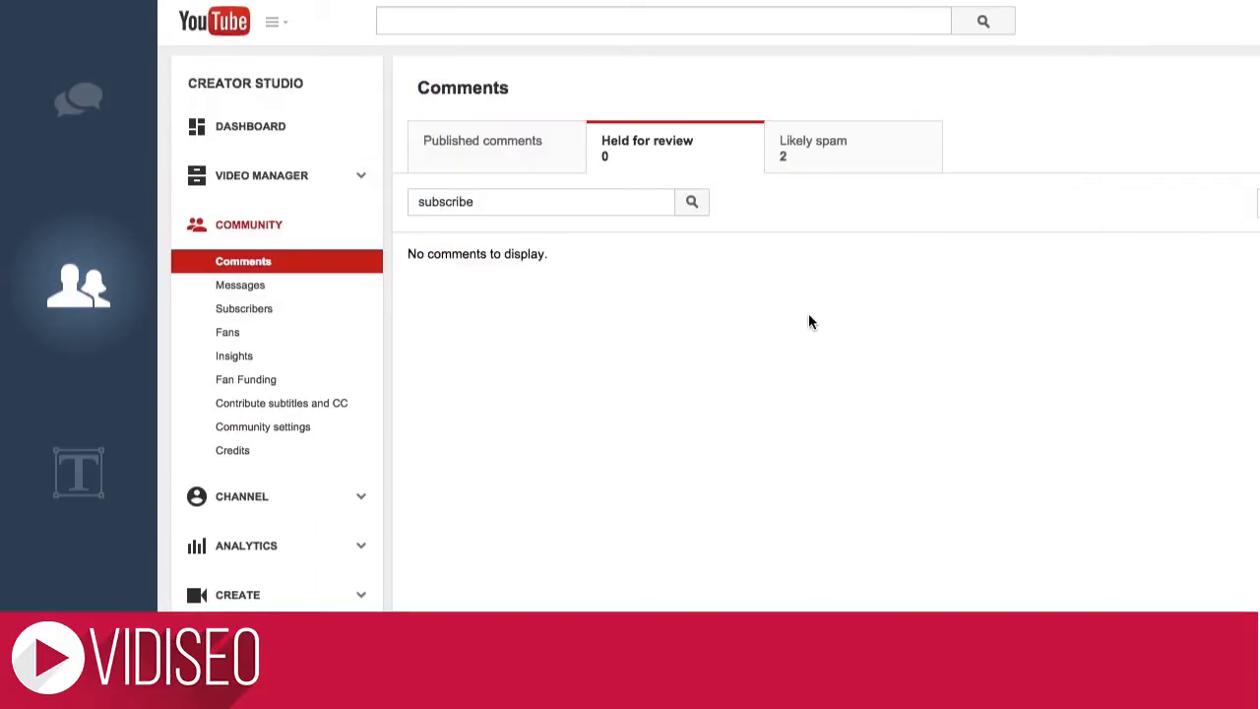
{"action": "mouse_move", "coordinate": [264, 434]}
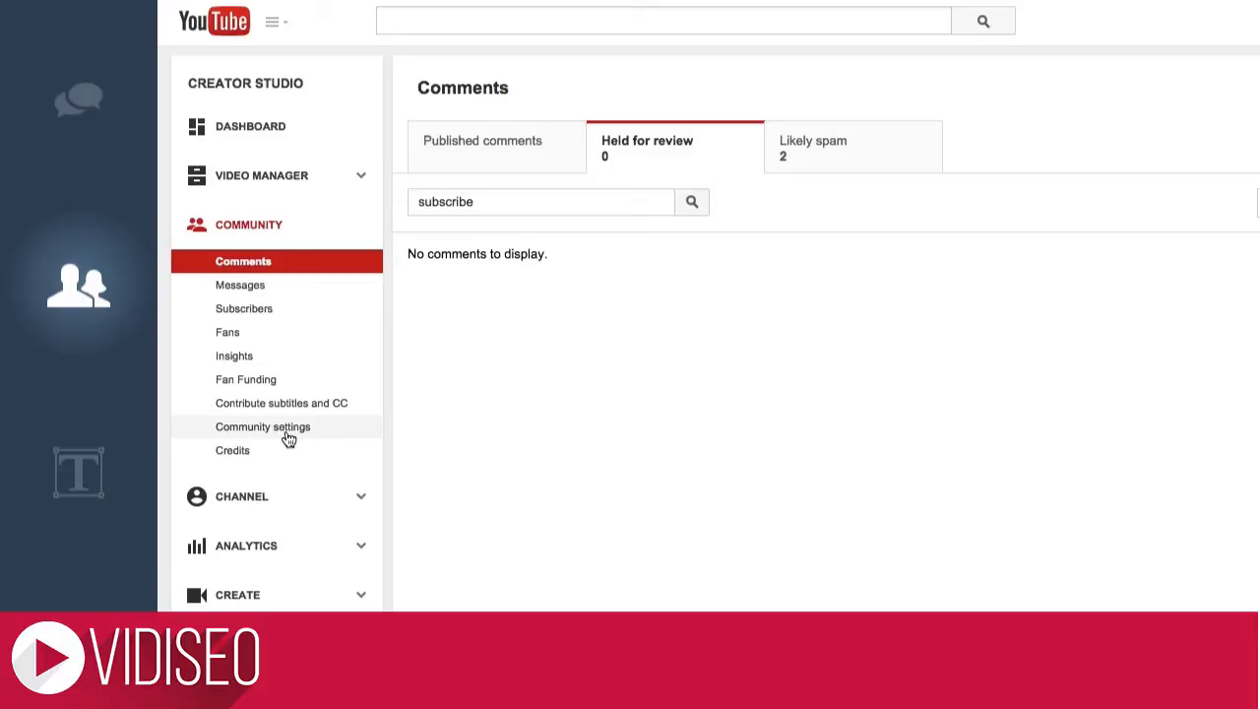
{"action": "mouse_move", "coordinate": [1170, 215]}
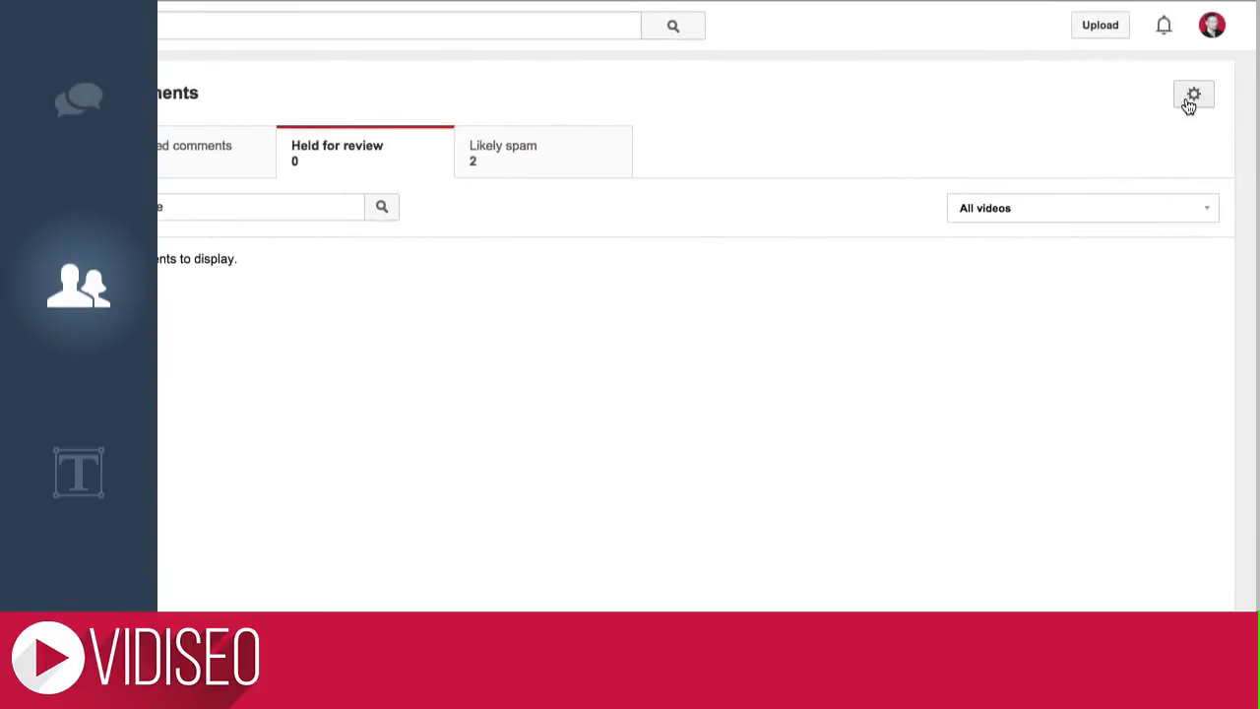
Step: In community settings, add a banned user and blacklist the phrase 'flux capacitor'
{"action": "left_click", "coordinate": [1193, 94]}
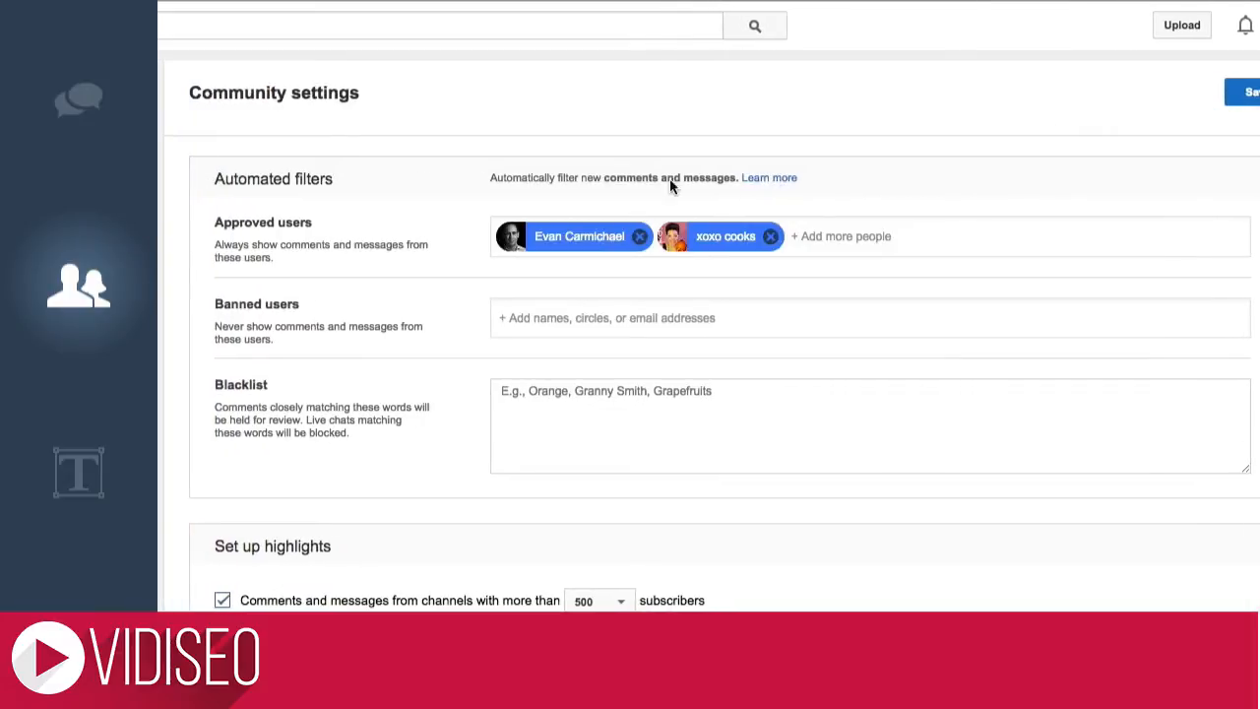
{"action": "left_click", "coordinate": [607, 317]}
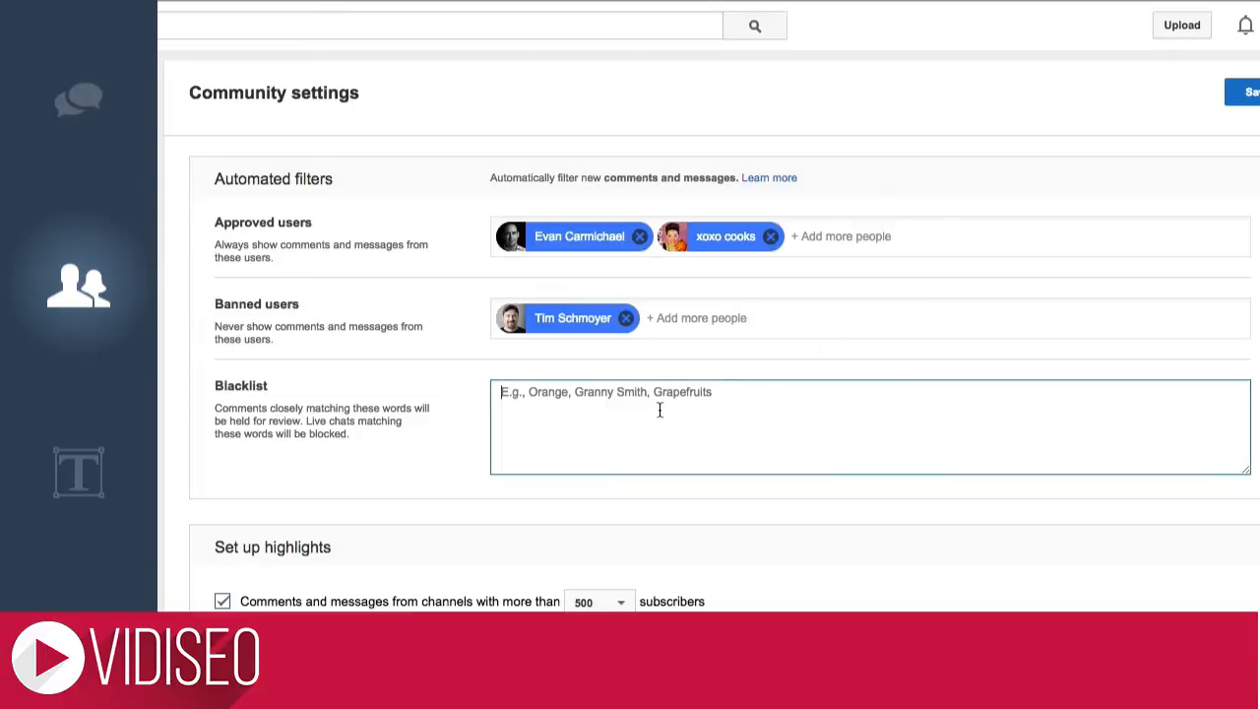
{"action": "type", "text": "flux capacitor"}
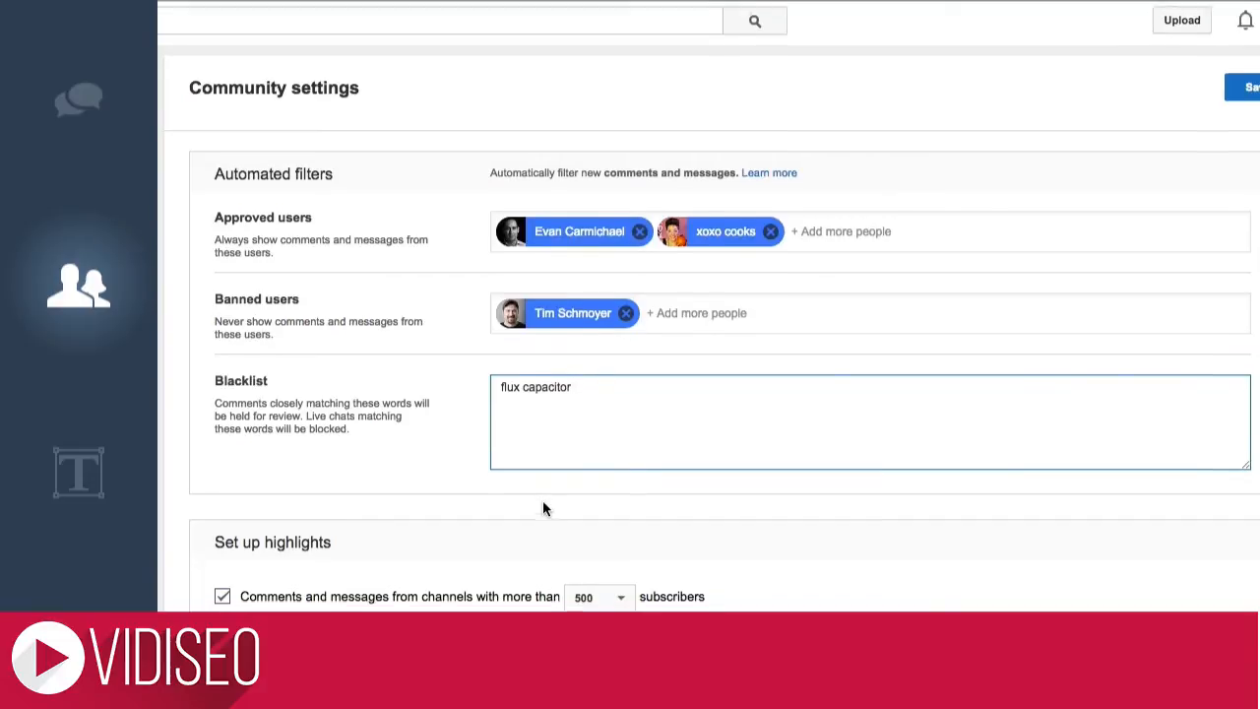
{"action": "scroll", "scroll_direction": "down", "scroll_amount": 3}
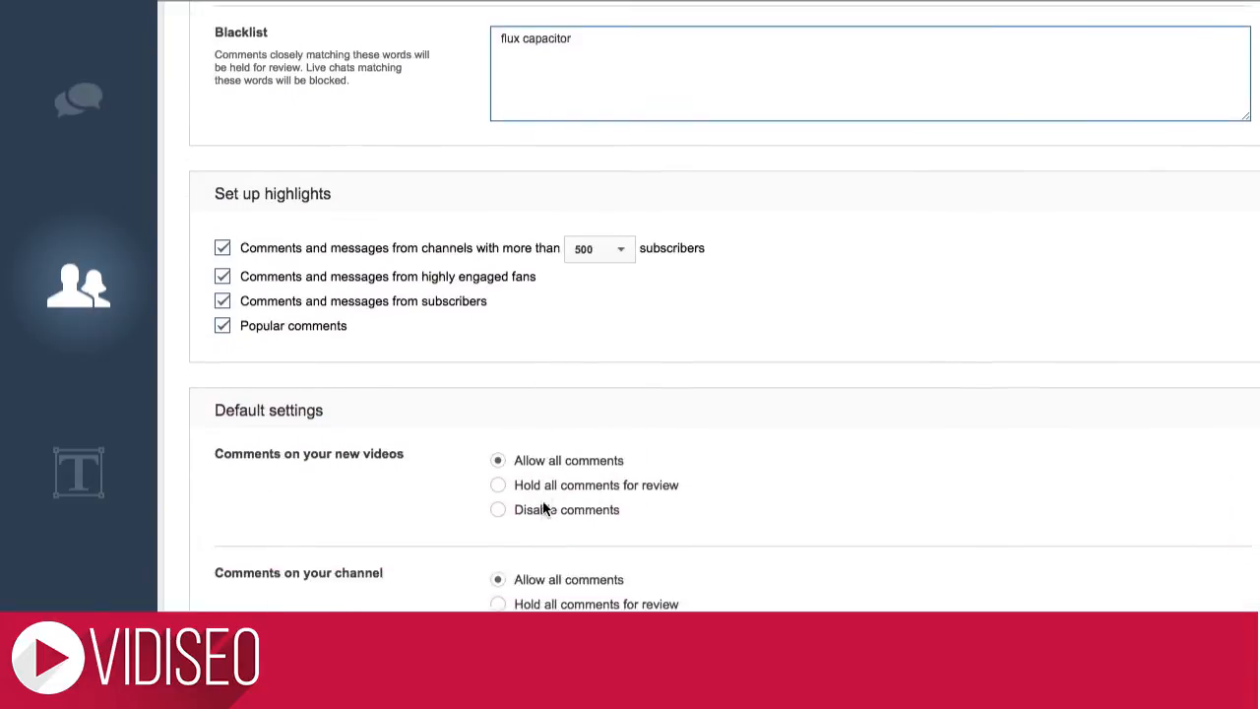
Step: Highlight comments only from channels with more than 2000 subscribers
{"action": "scroll", "scroll_direction": "down", "scroll_amount": 3}
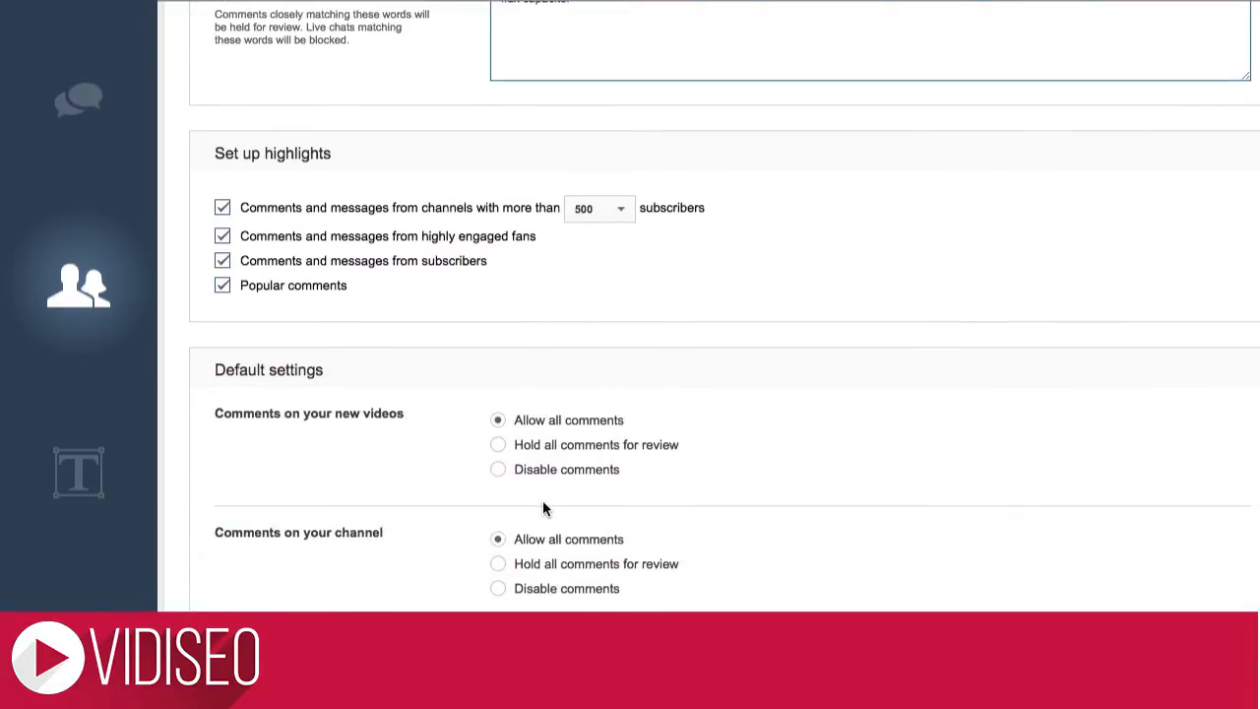
{"action": "left_click", "coordinate": [599, 208]}
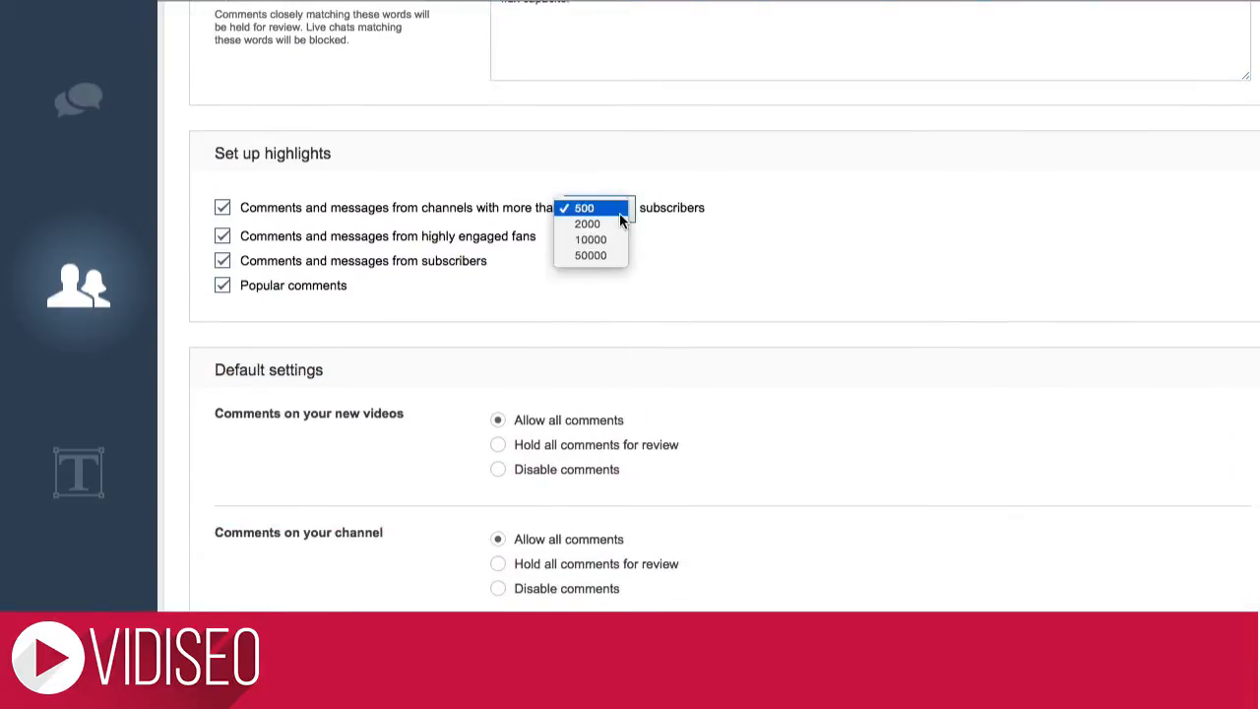
{"action": "left_click", "coordinate": [587, 224]}
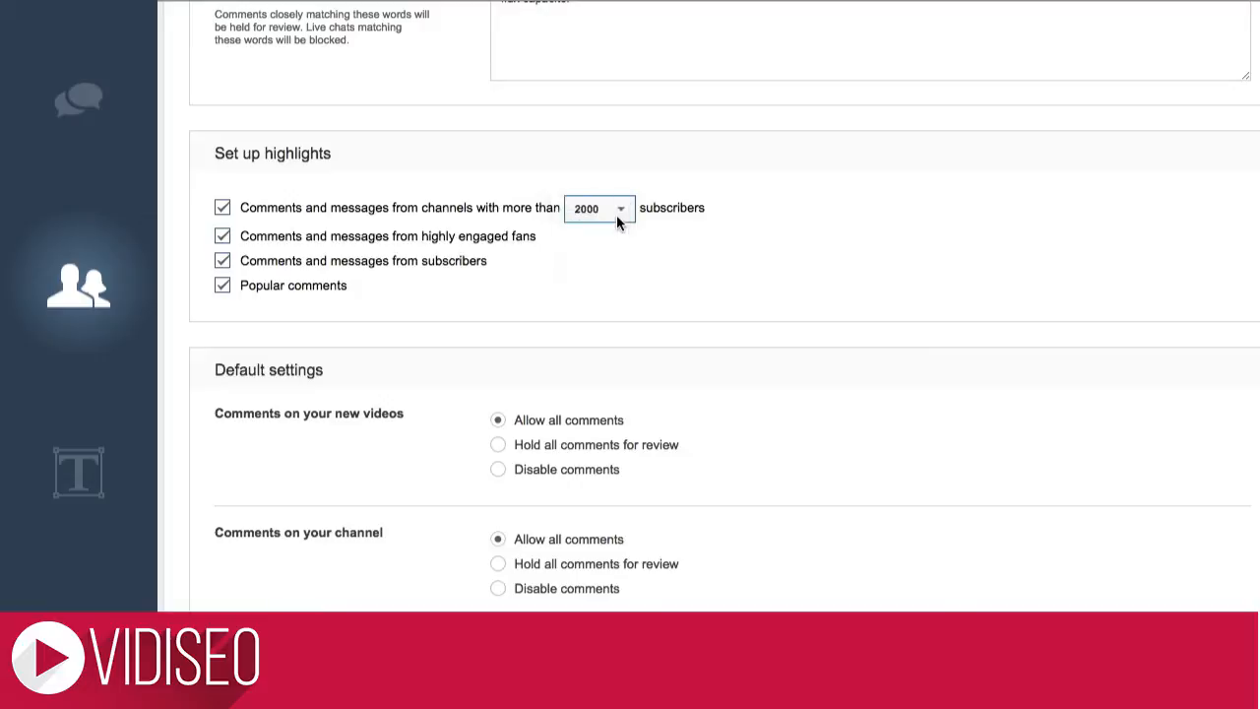
{"action": "mouse_move", "coordinate": [843, 122]}
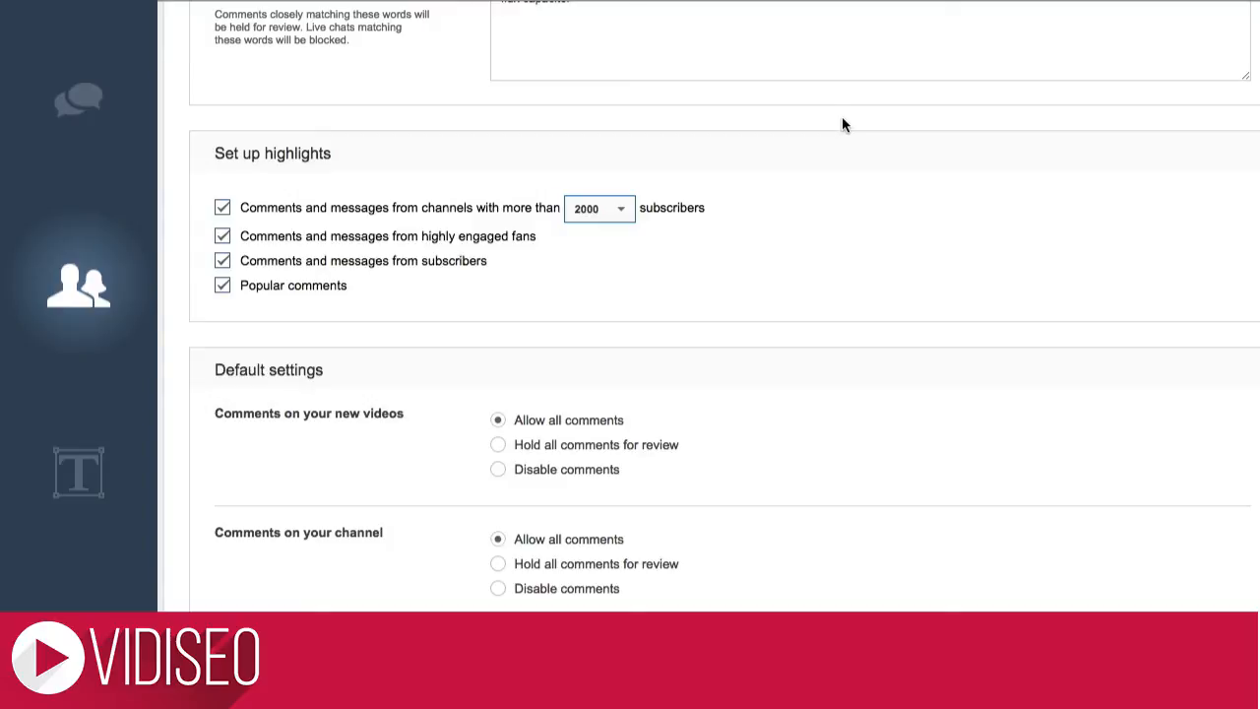
Step: Hold all creator credits on the channel for review
{"action": "scroll", "scroll_direction": "down", "scroll_amount": 3}
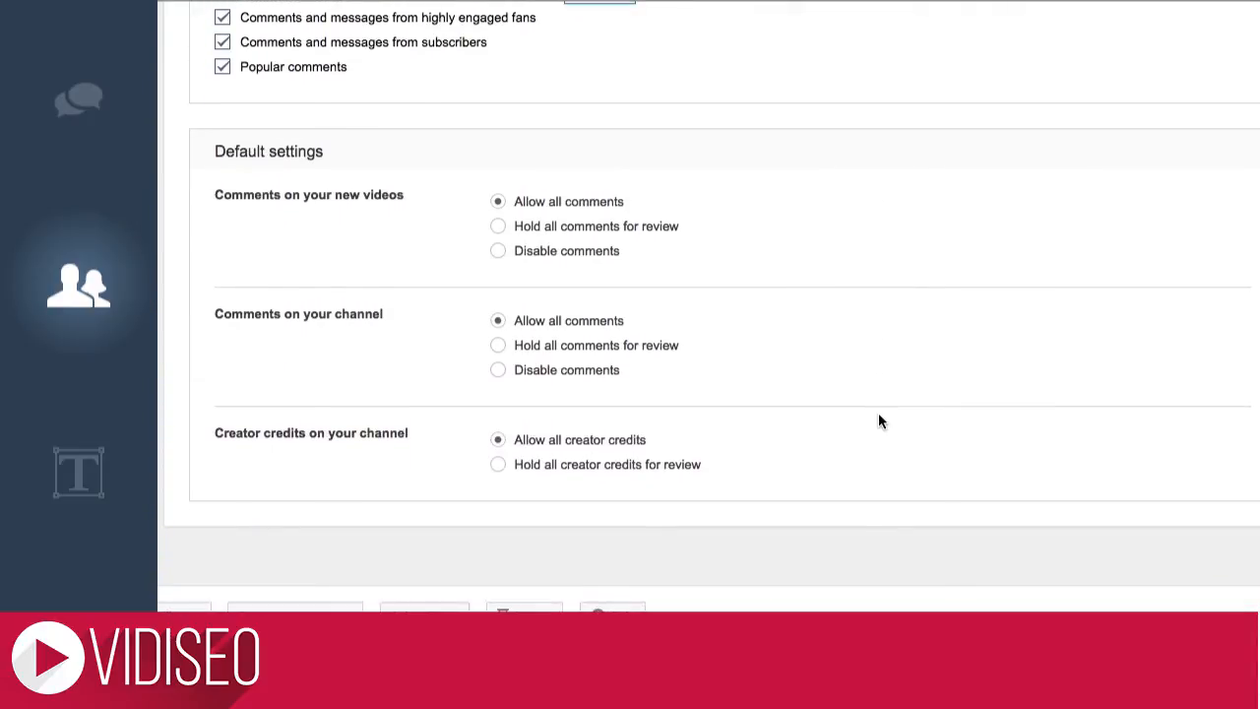
{"action": "mouse_move", "coordinate": [854, 370]}
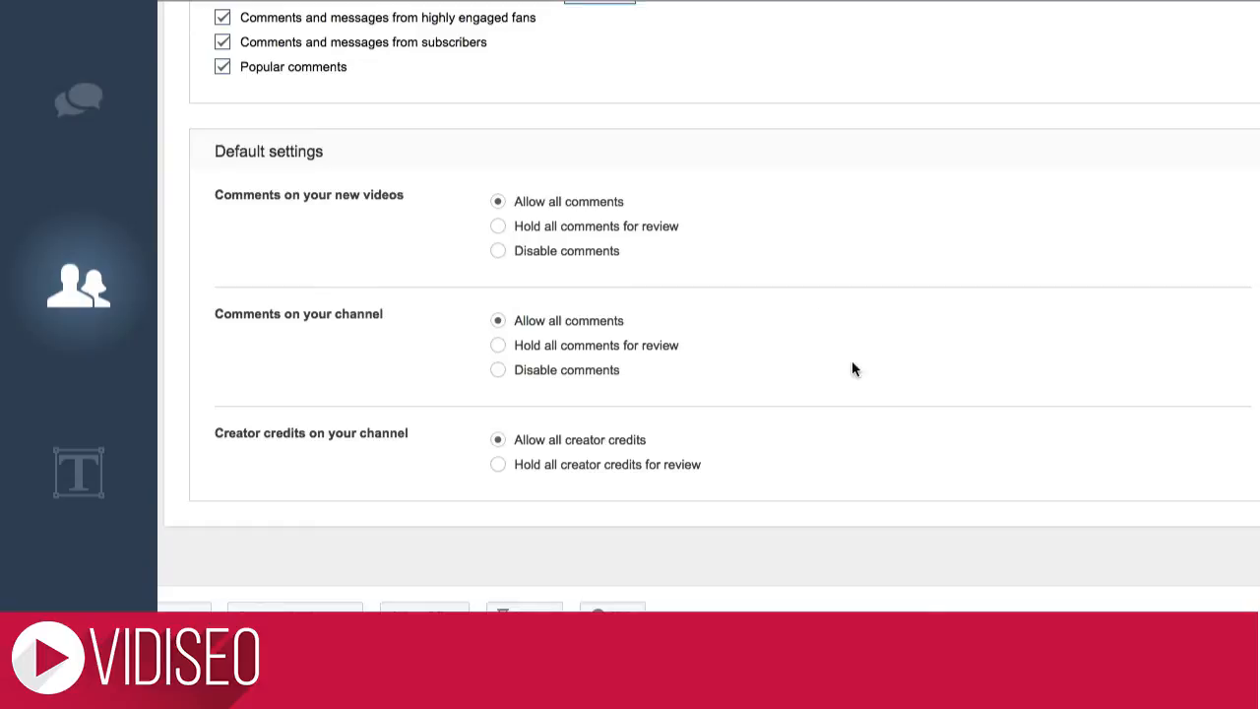
{"action": "mouse_move", "coordinate": [509, 339]}
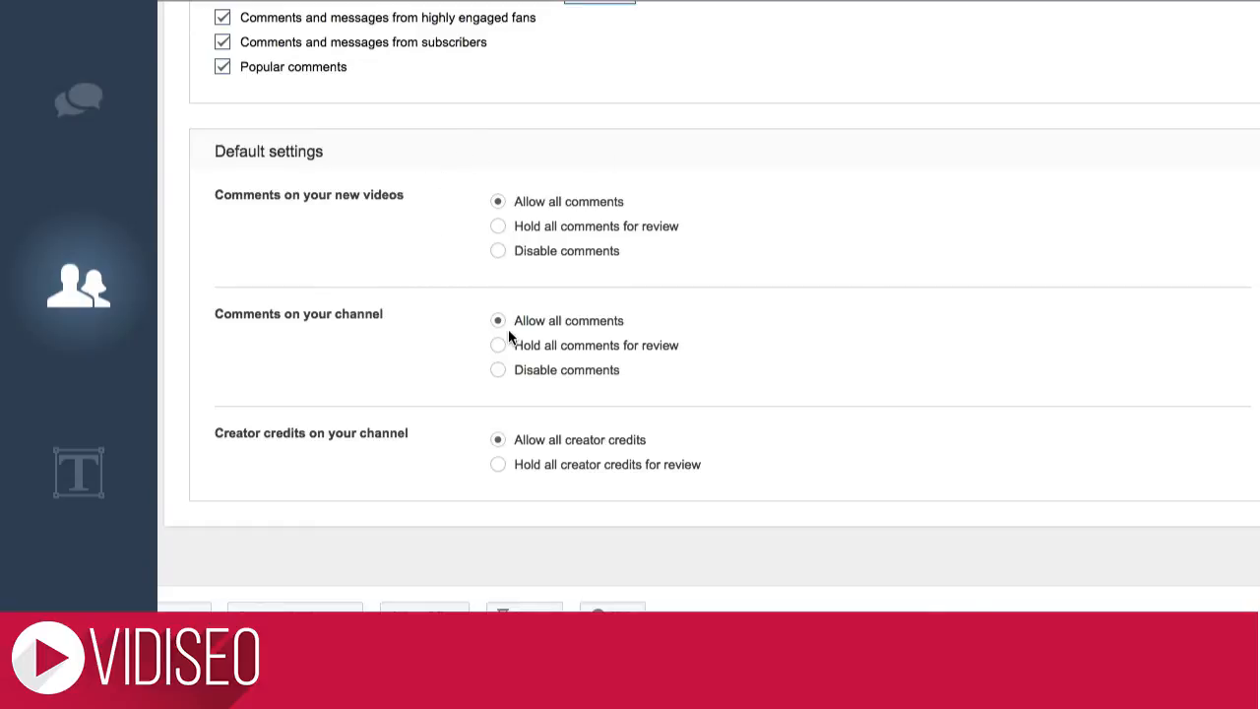
{"action": "left_click", "coordinate": [498, 464]}
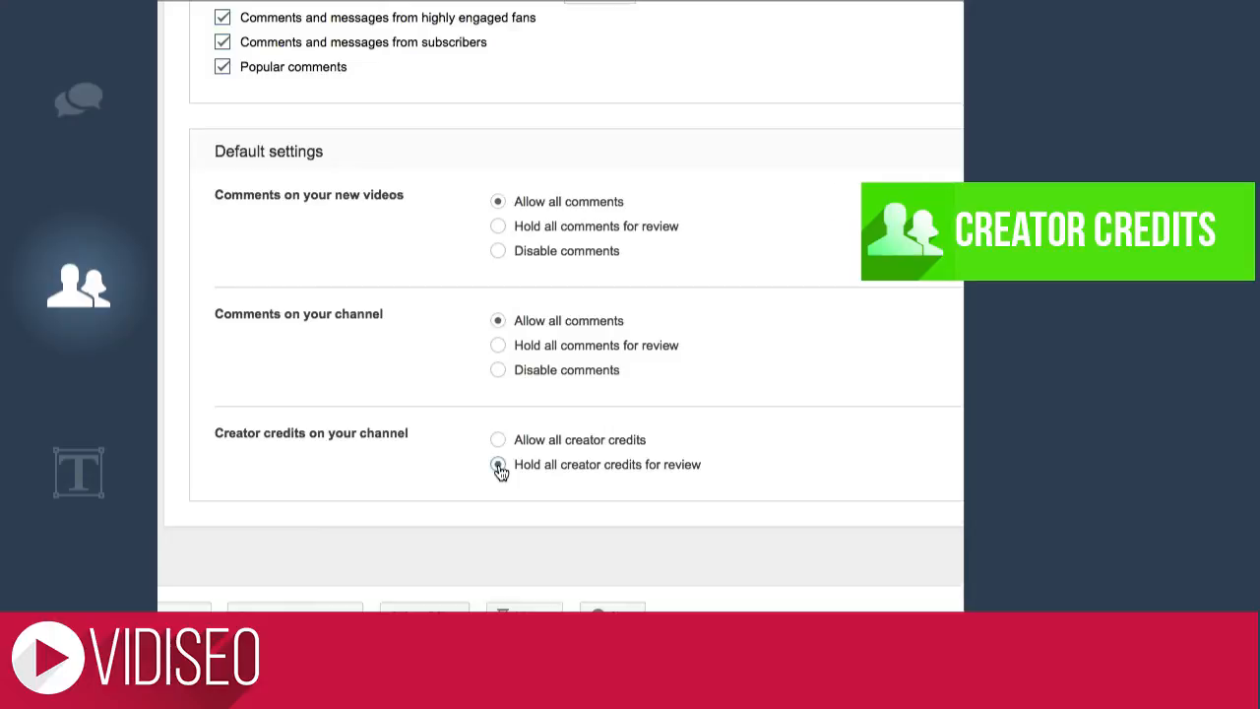
{"action": "left_click", "coordinate": [496, 465]}
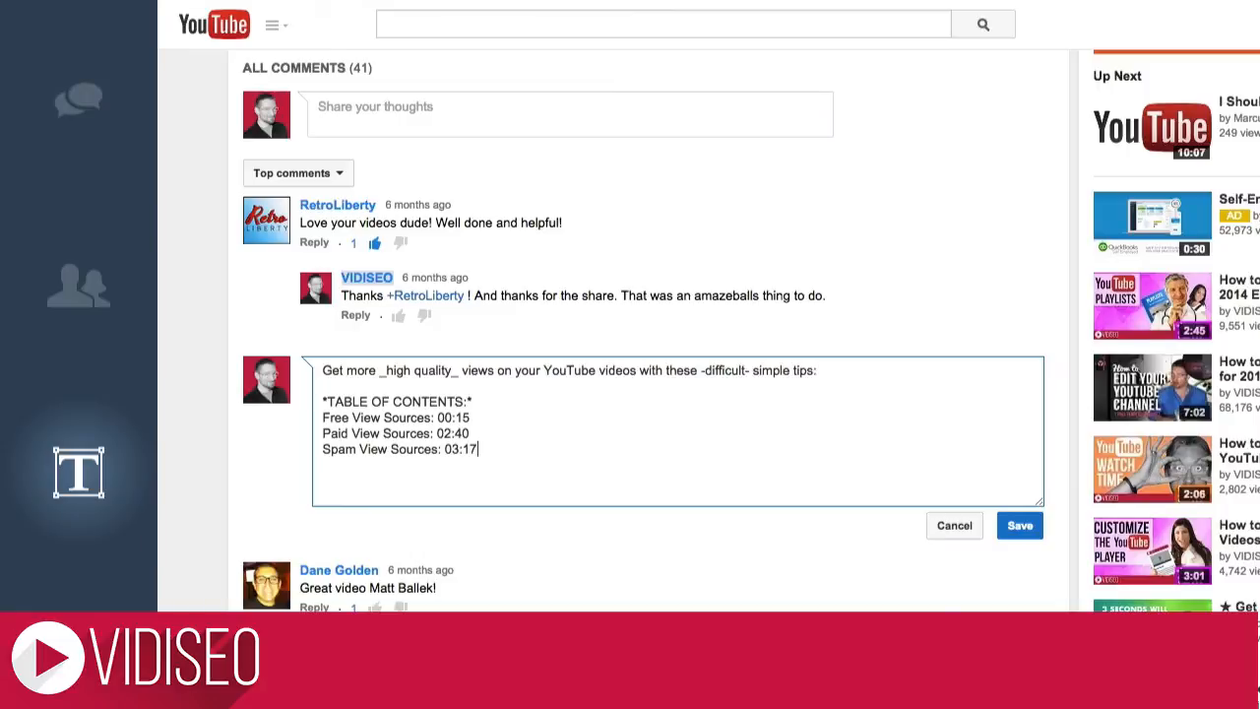
{"action": "mouse_move", "coordinate": [646, 390]}
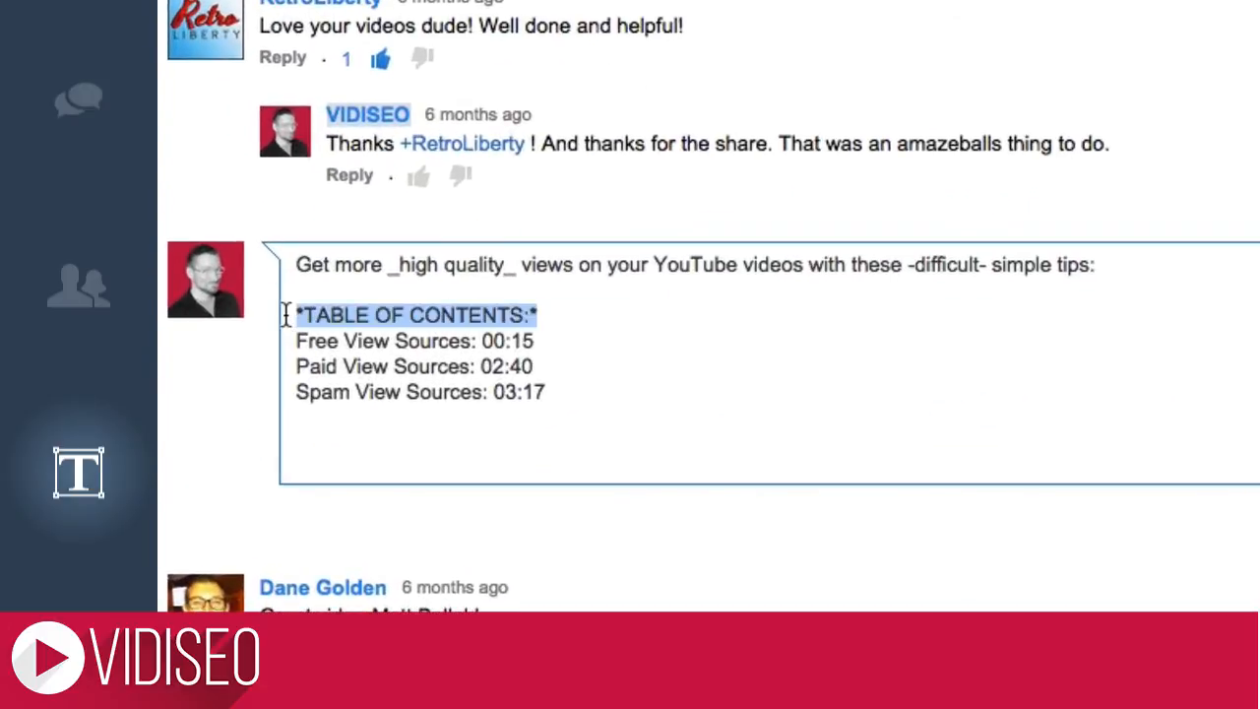
Step: Review the _italic_, *bold* and -strikethrough- markup and timestamps, then end the comment with +VIDISEO
{"action": "left_click", "coordinate": [390, 264]}
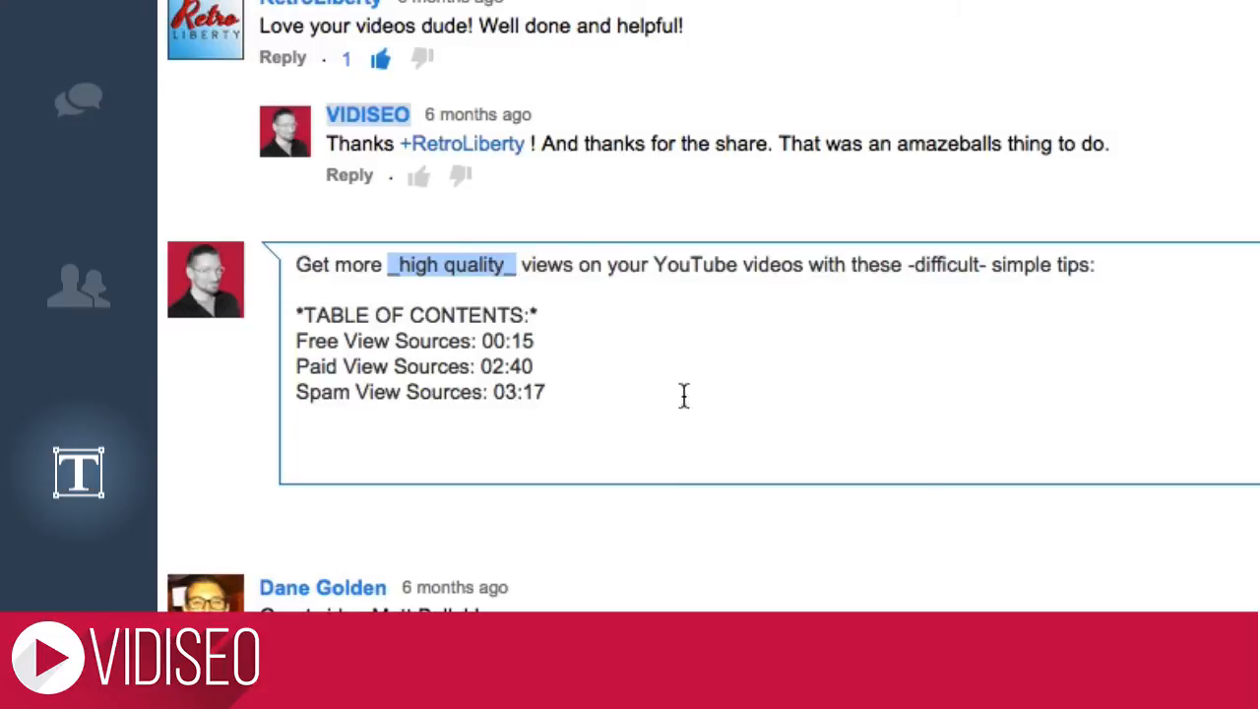
{"action": "mouse_move", "coordinate": [905, 267]}
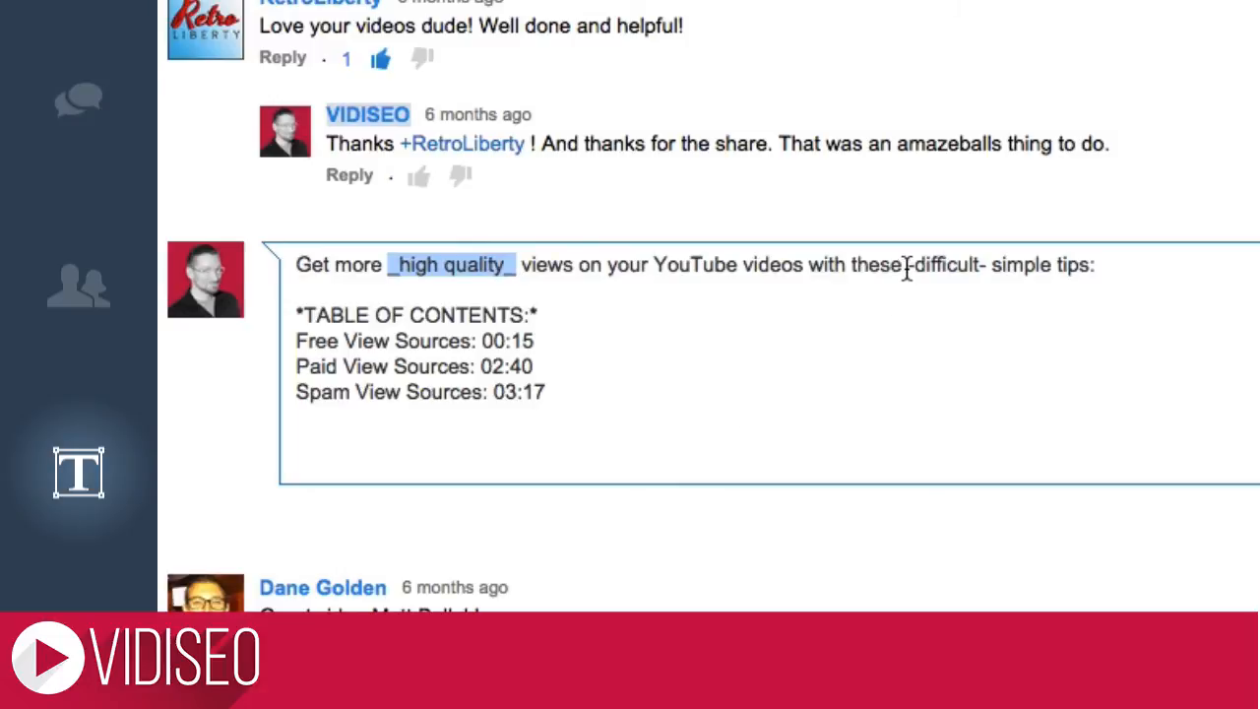
{"action": "double_click", "coordinate": [945, 264]}
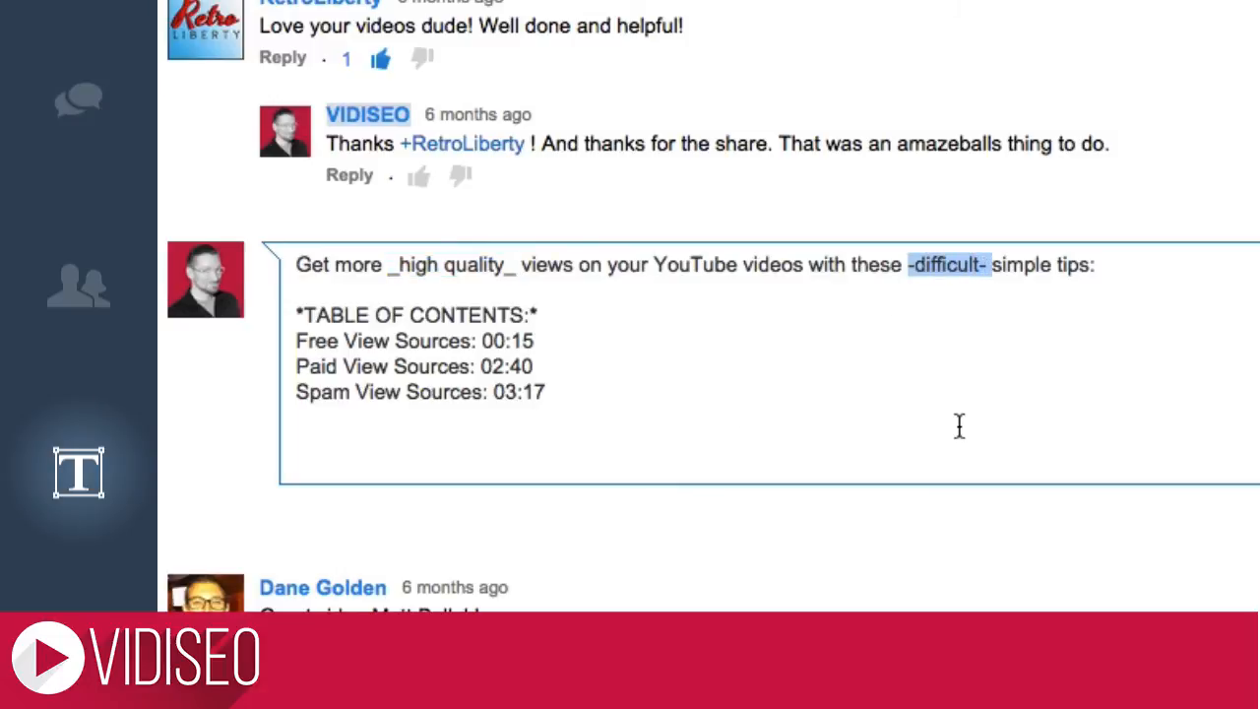
{"action": "mouse_move", "coordinate": [295, 340]}
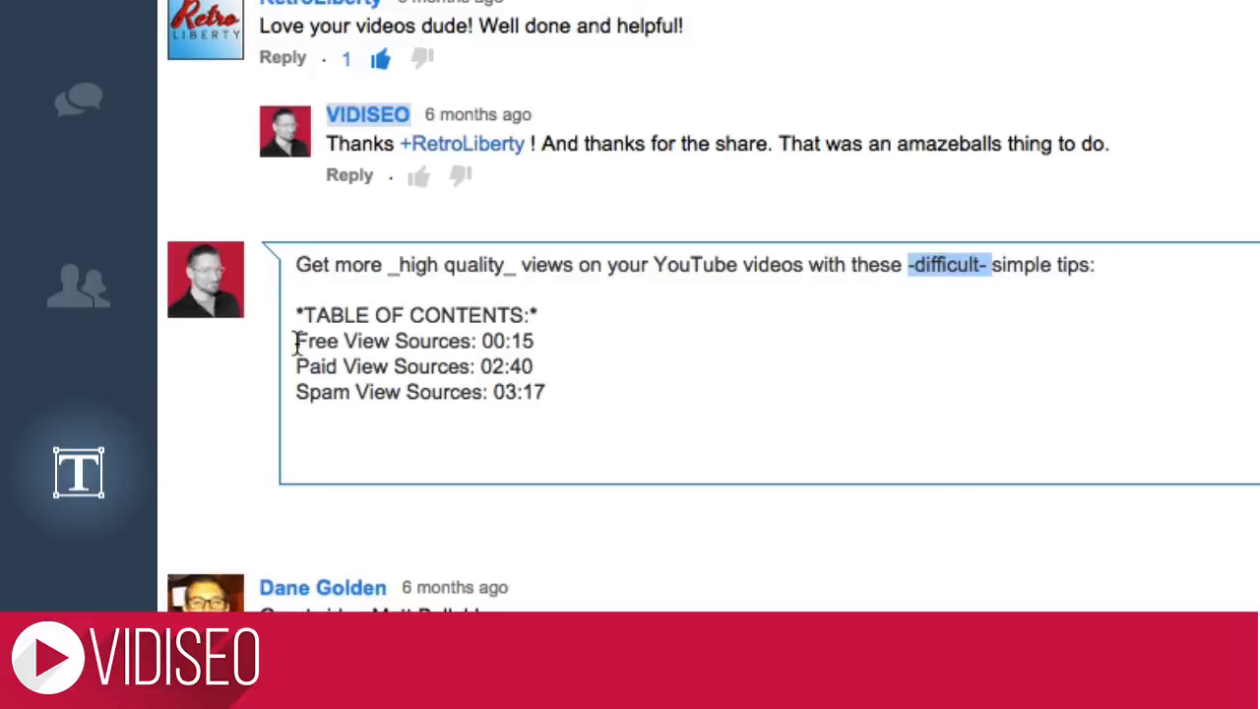
{"action": "left_click_drag", "start_coordinate": [295, 340], "coordinate": [543, 391]}
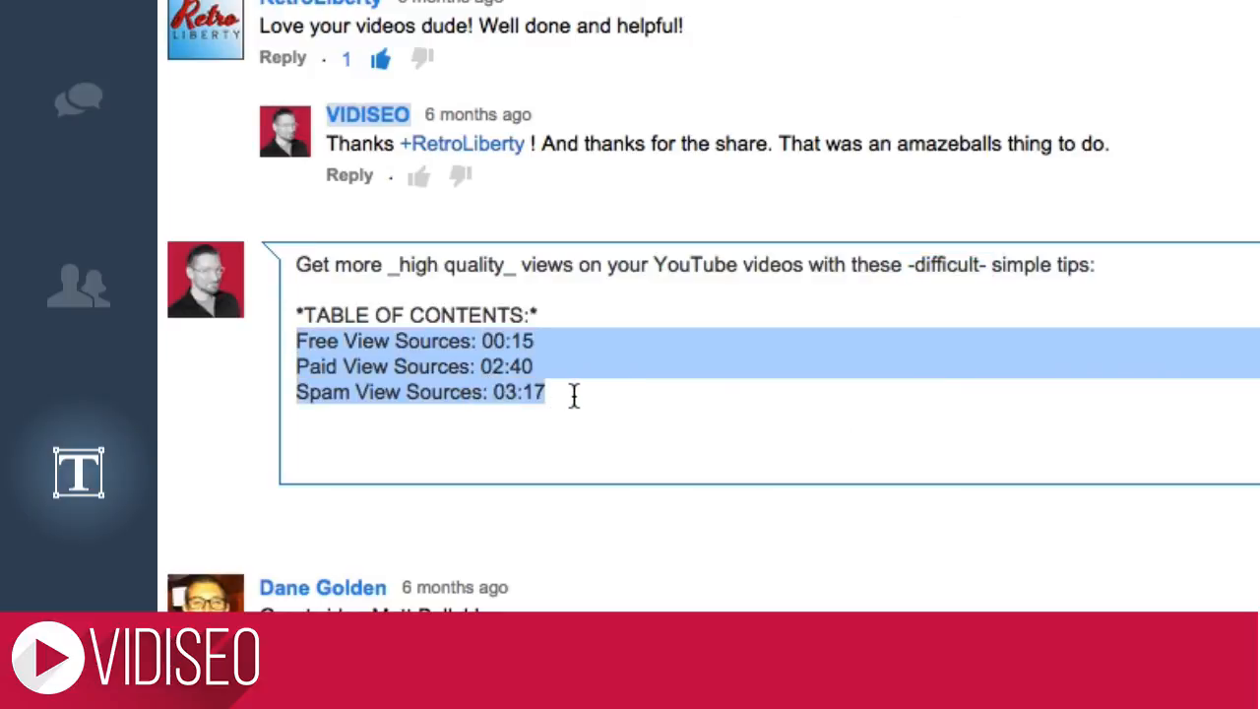
{"action": "left_click", "coordinate": [611, 449]}
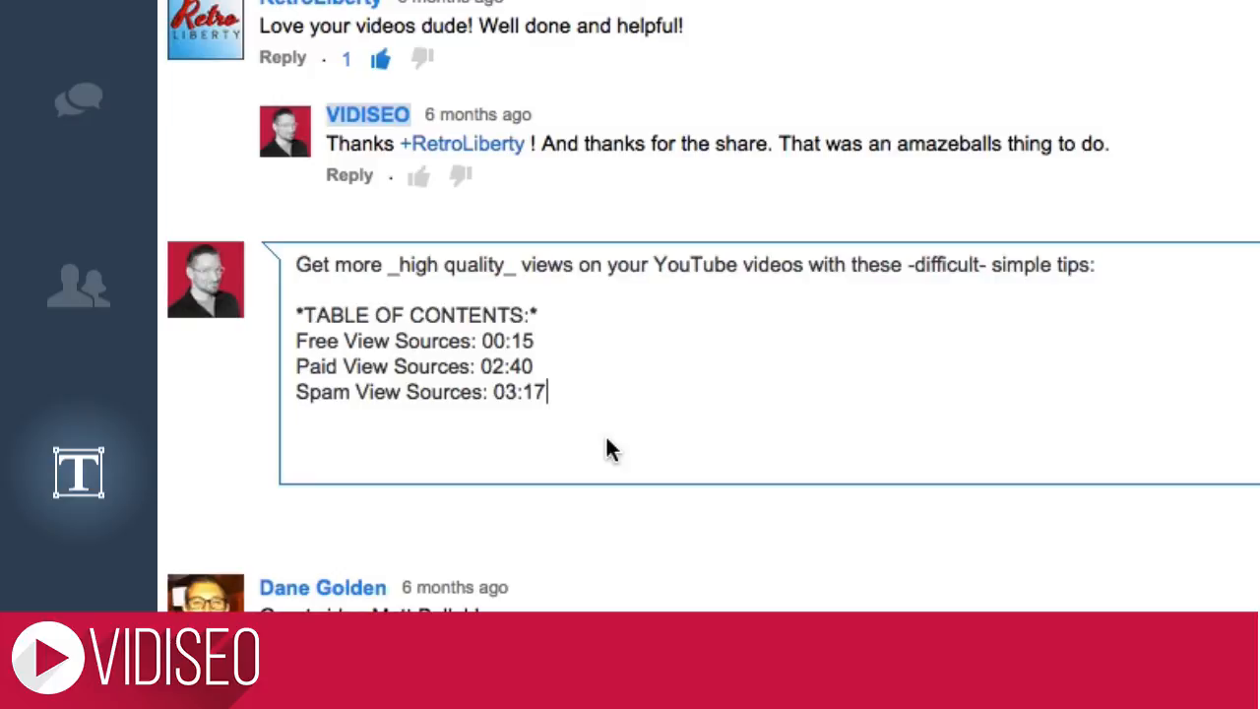
{"action": "type", "text": "+VIDISEO"}
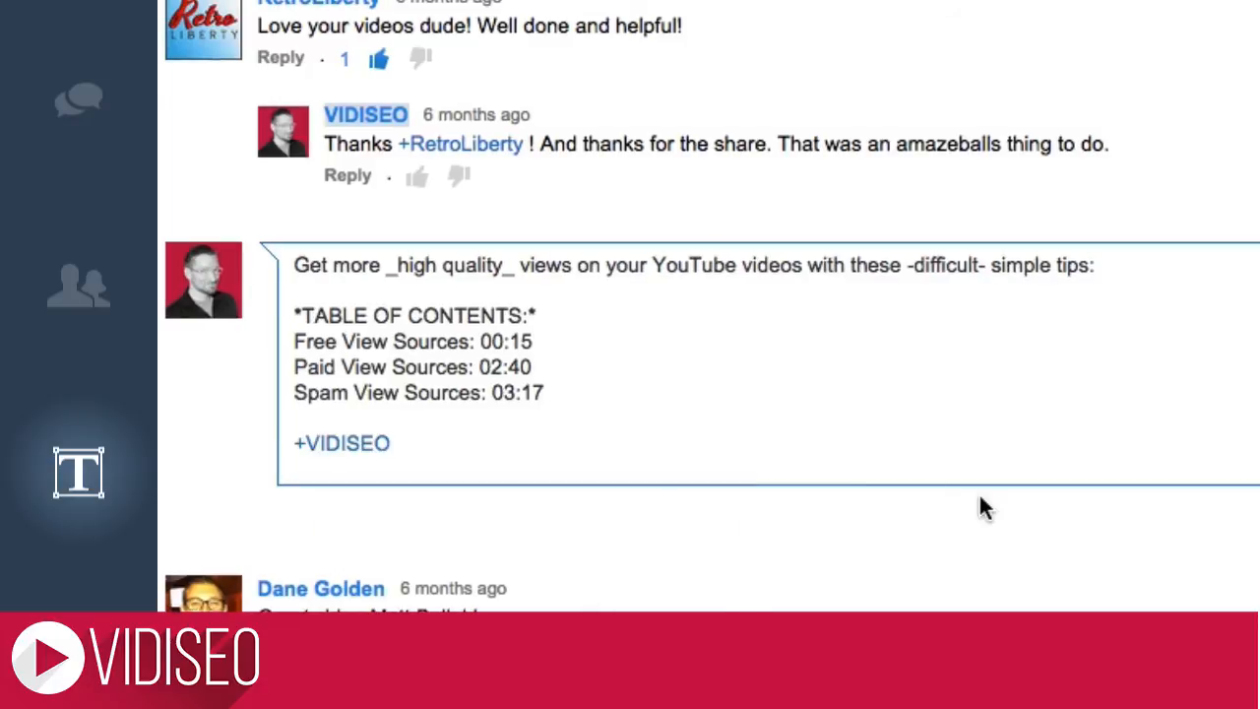